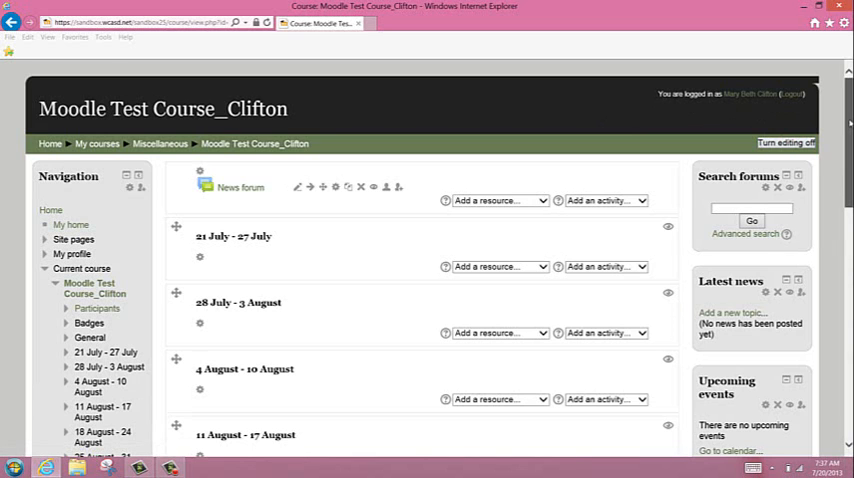
Open Edit settings for Moodle Test Course_Clifton from Course administration.
{"action": "scroll", "scroll_direction": "down", "scroll_amount": 3}
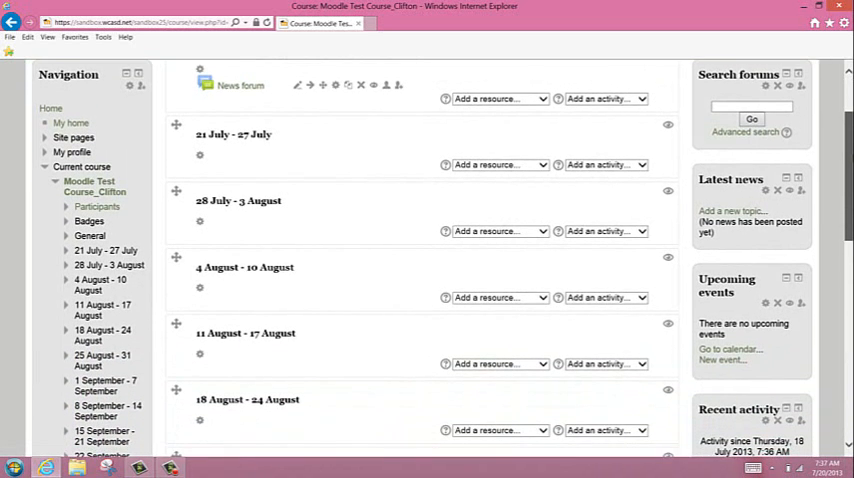
{"action": "scroll", "scroll_direction": "down", "scroll_amount": 3}
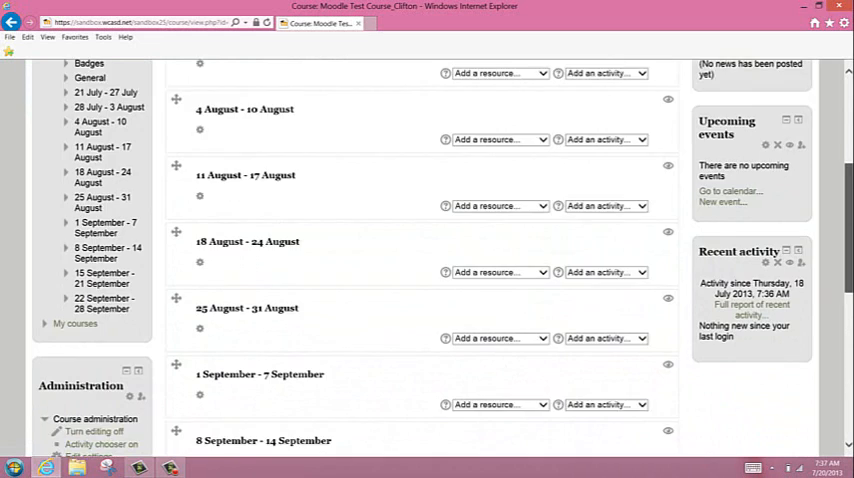
{"action": "scroll", "scroll_direction": "down", "scroll_amount": 3}
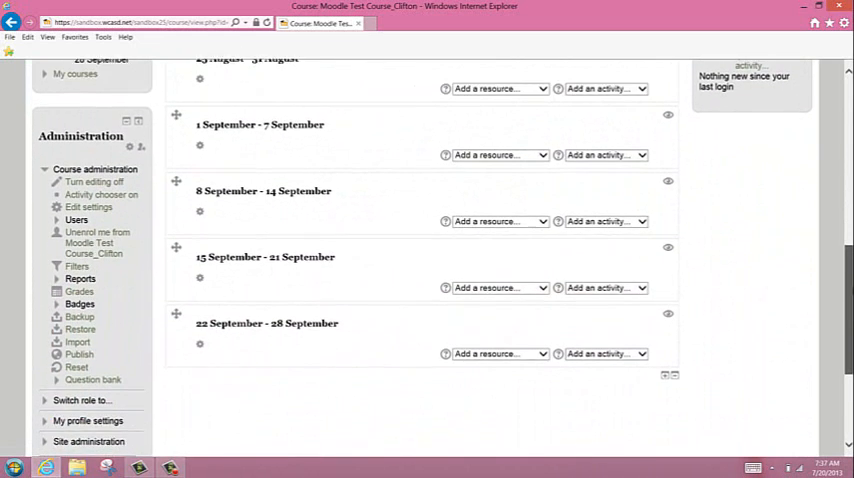
{"action": "scroll", "scroll_direction": "down", "scroll_amount": 3}
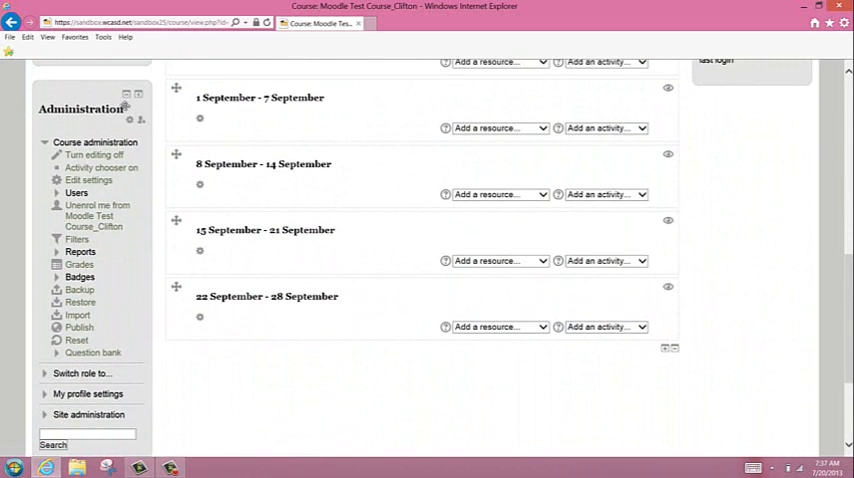
{"action": "mouse_move", "coordinate": [88, 180]}
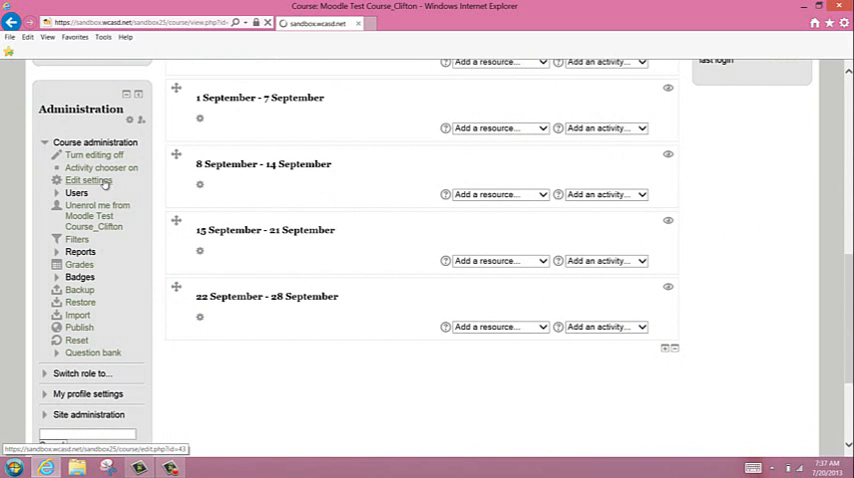
{"action": "left_click", "coordinate": [89, 180]}
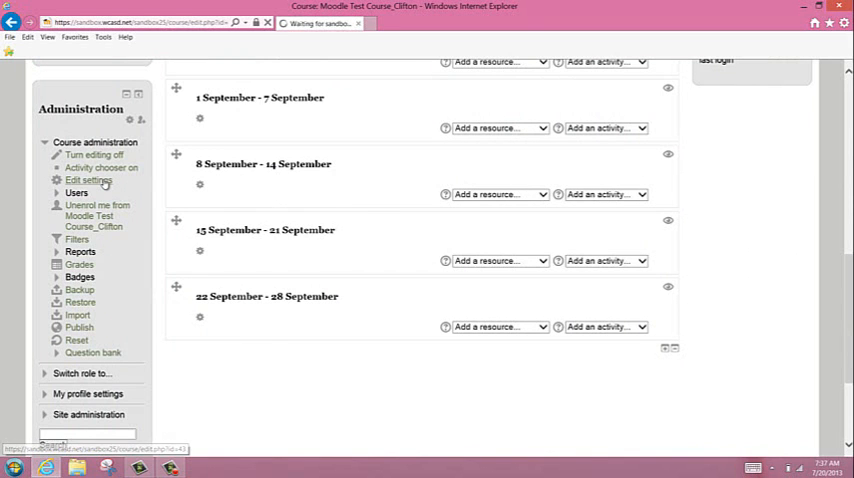
{"action": "left_click", "coordinate": [90, 180]}
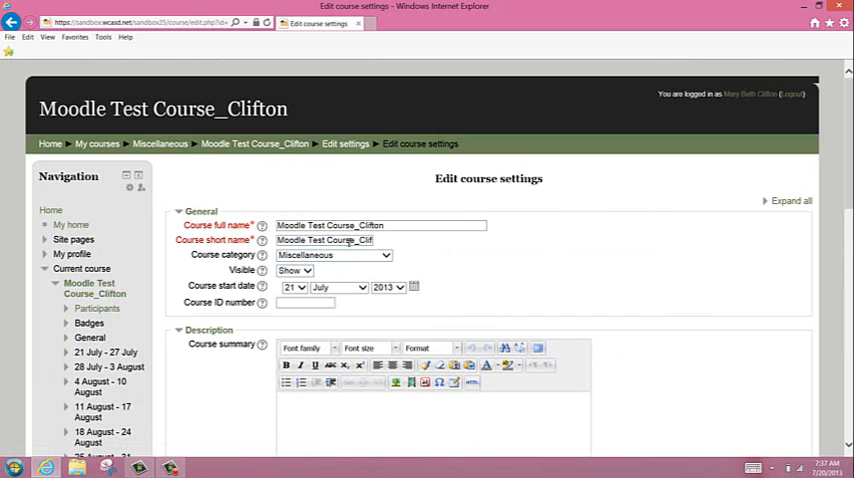
Check the course full and short names and keep the category as Miscellaneous.
{"action": "left_click", "coordinate": [380, 225]}
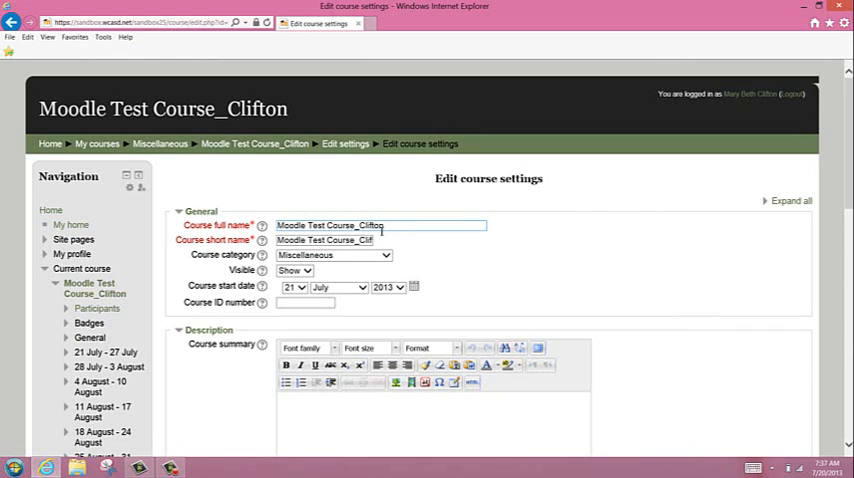
{"action": "left_click", "coordinate": [330, 240]}
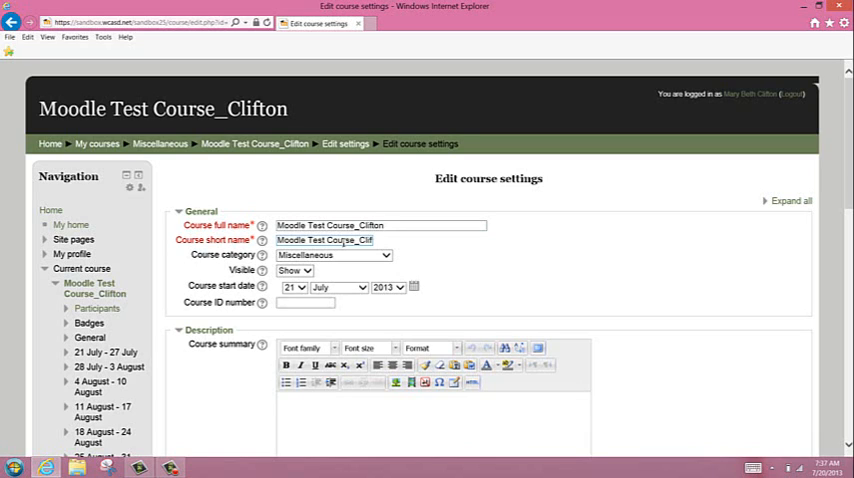
{"action": "left_click", "coordinate": [340, 240]}
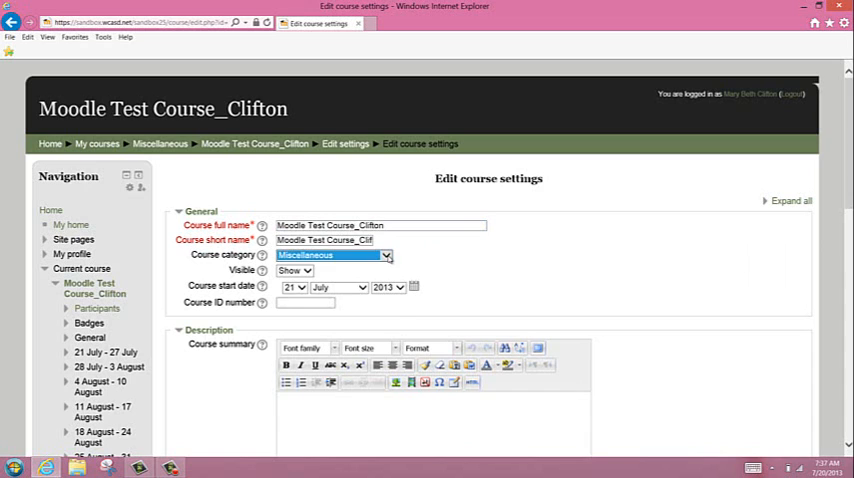
{"action": "left_click", "coordinate": [333, 255]}
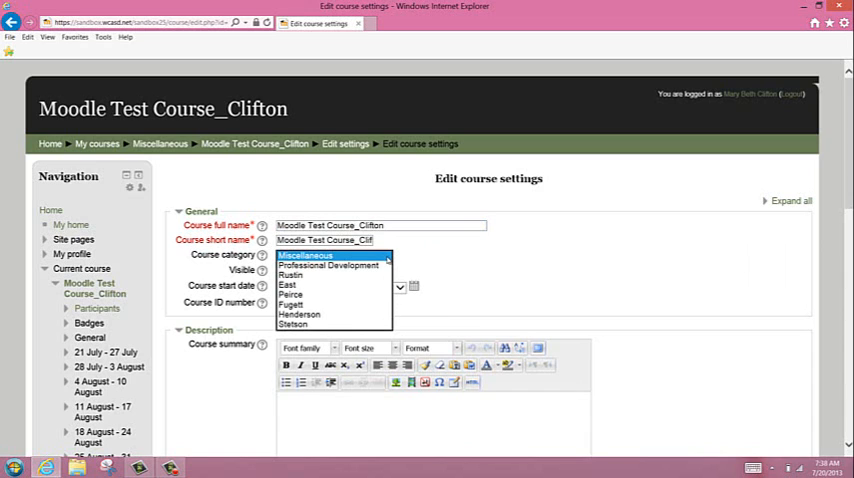
{"action": "left_click", "coordinate": [305, 255]}
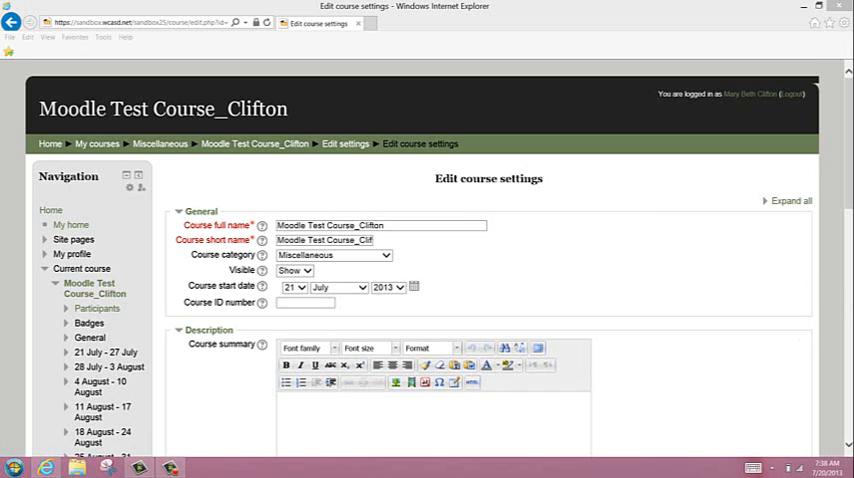
Expand Course format and change the format from Weekly to Topics format.
{"action": "scroll", "scroll_direction": "down", "scroll_amount": 3}
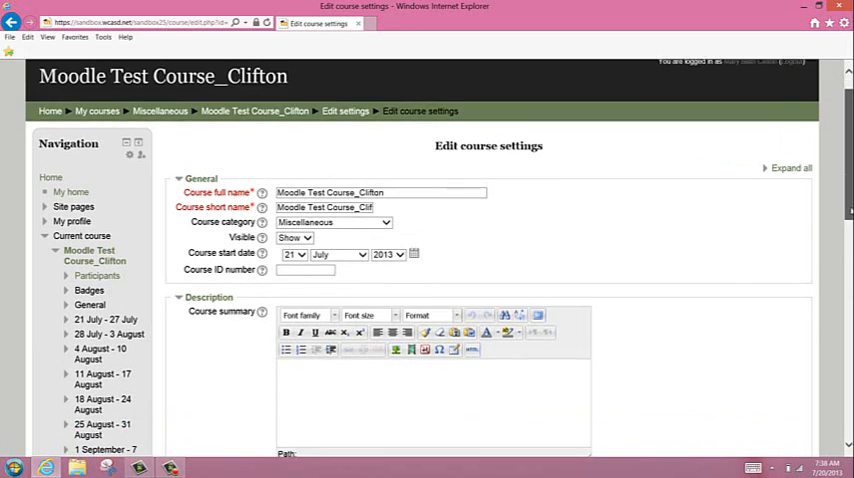
{"action": "scroll", "scroll_direction": "down", "scroll_amount": 3}
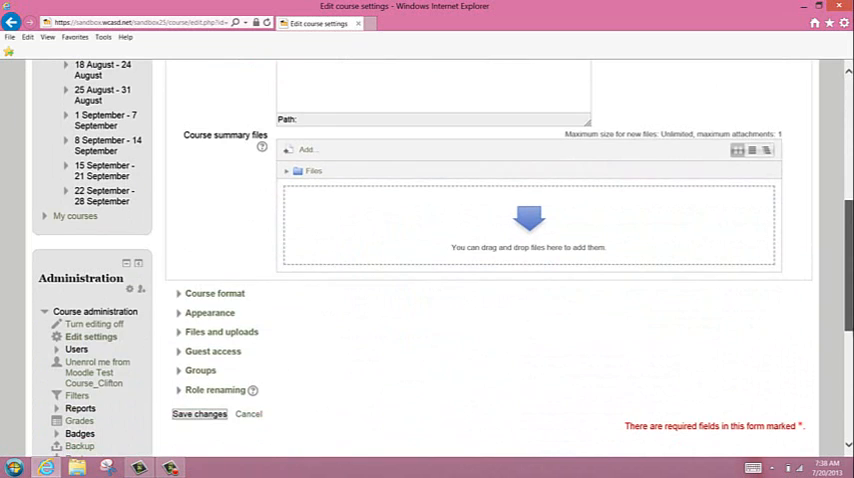
{"action": "scroll", "scroll_direction": "down", "scroll_amount": 3}
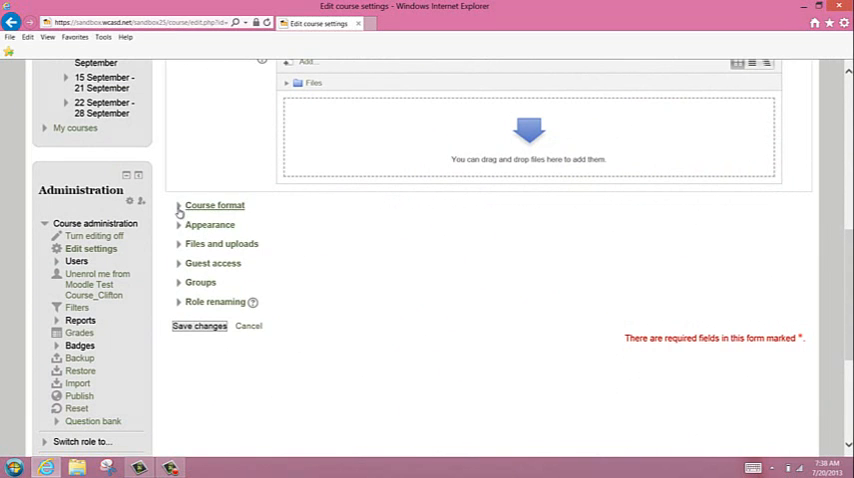
{"action": "left_click", "coordinate": [214, 205]}
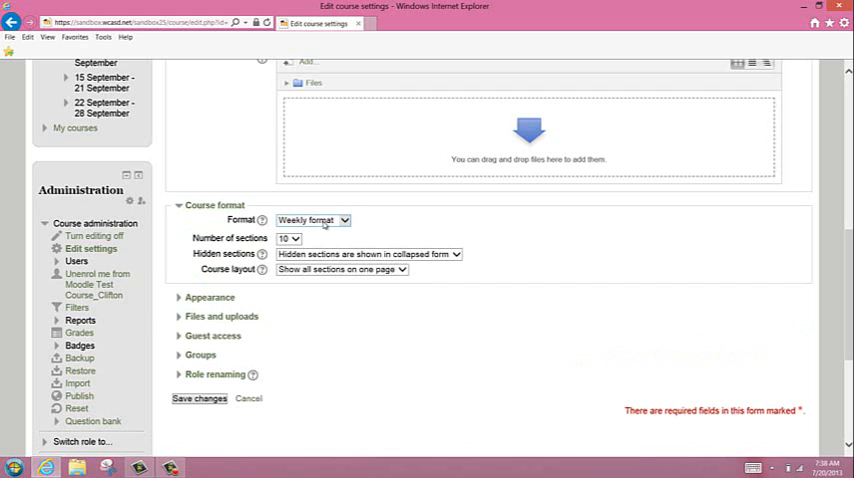
{"action": "left_click", "coordinate": [312, 220]}
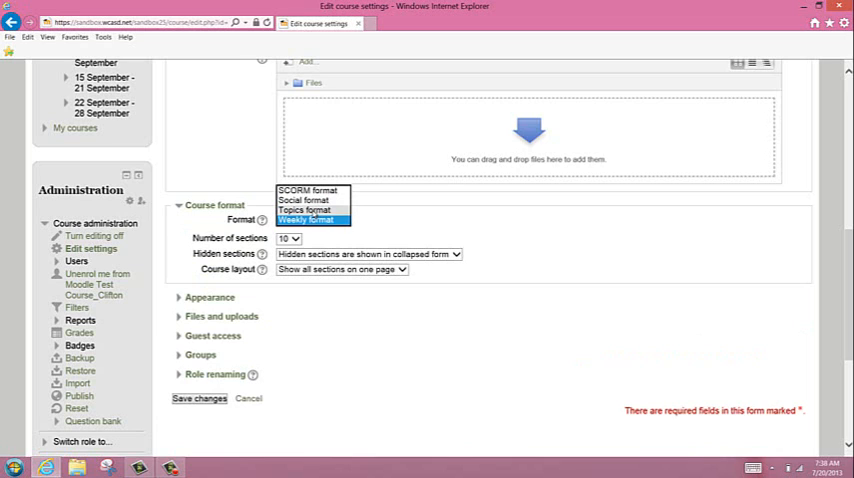
{"action": "left_click", "coordinate": [304, 210]}
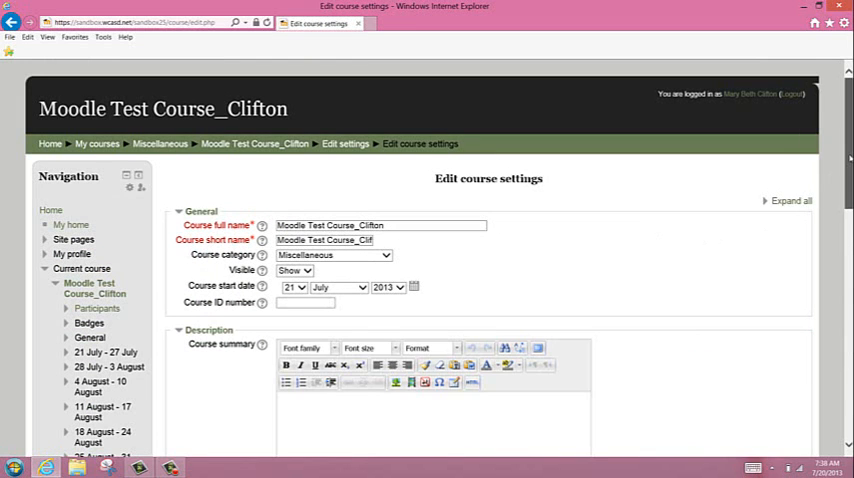
Review Files and uploads, keeping the maximum upload size at the 2GB site limit.
{"action": "scroll", "scroll_direction": "down", "scroll_amount": 3}
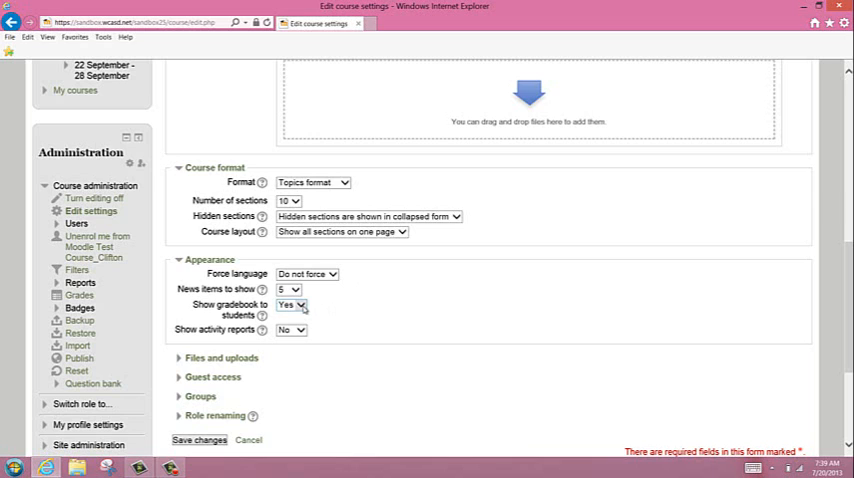
{"action": "mouse_move", "coordinate": [307, 312]}
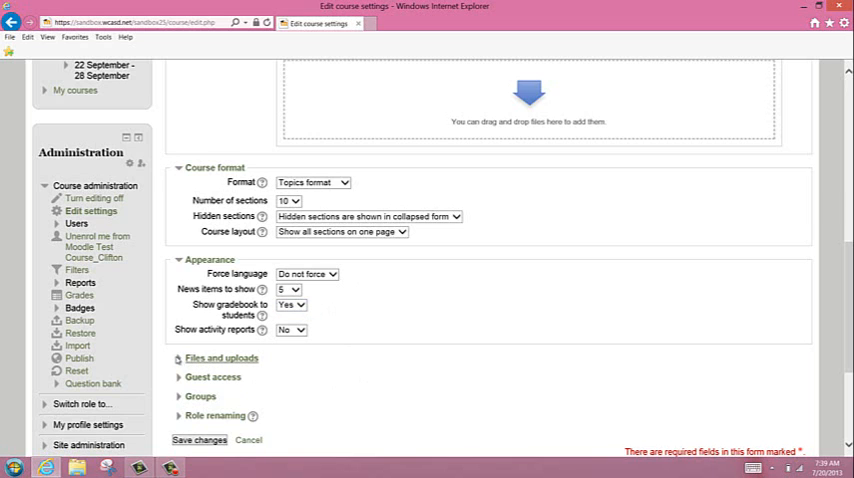
{"action": "left_click", "coordinate": [221, 358]}
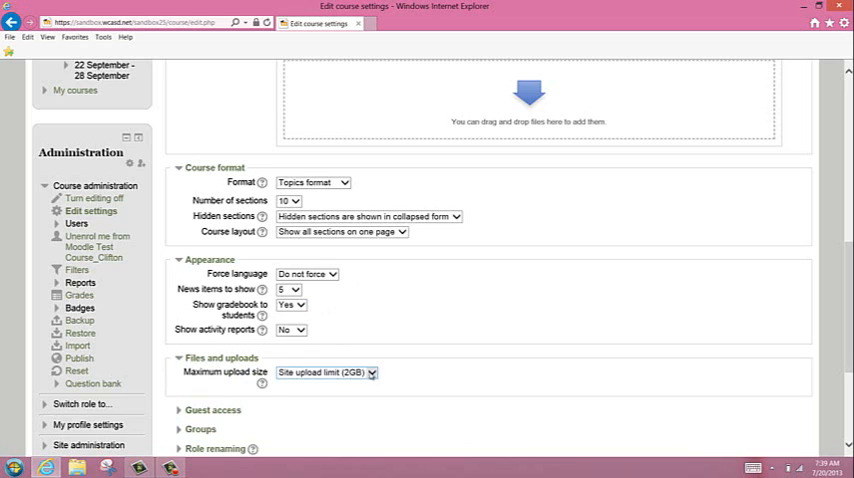
{"action": "left_click", "coordinate": [325, 372]}
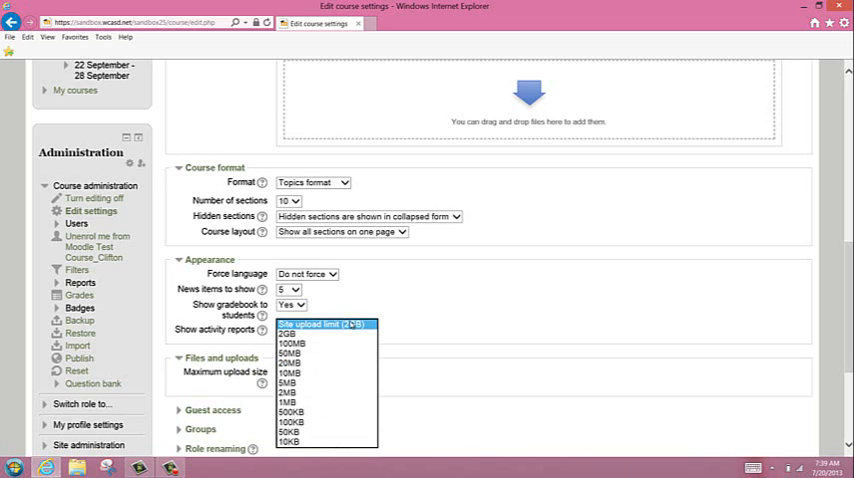
{"action": "left_click", "coordinate": [326, 324]}
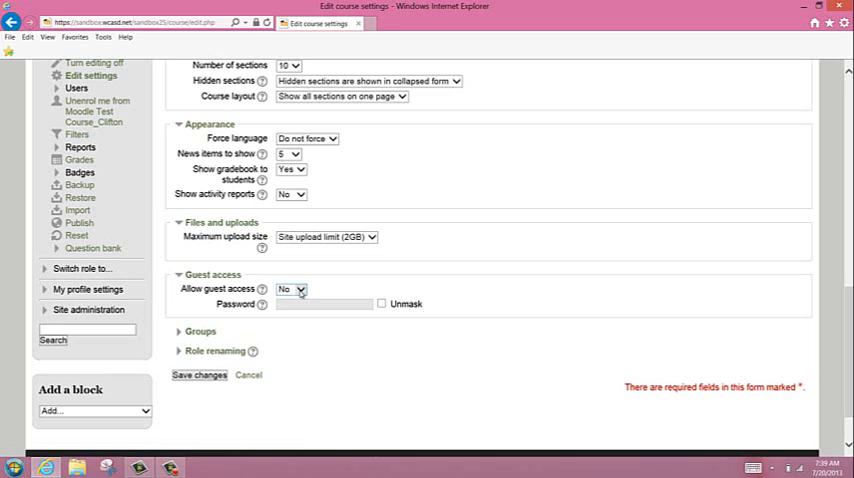
Expand Groups (No groups) and scroll past the blank role renaming fields.
{"action": "left_click", "coordinate": [291, 289]}
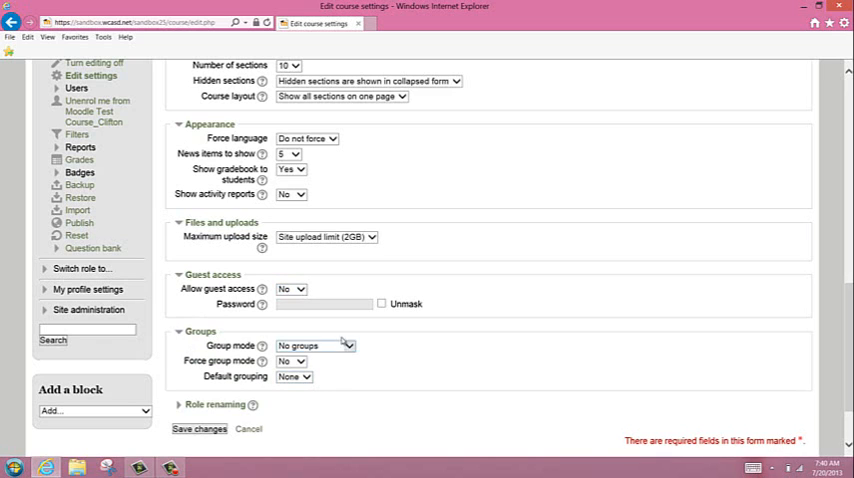
{"action": "mouse_move", "coordinate": [324, 383]}
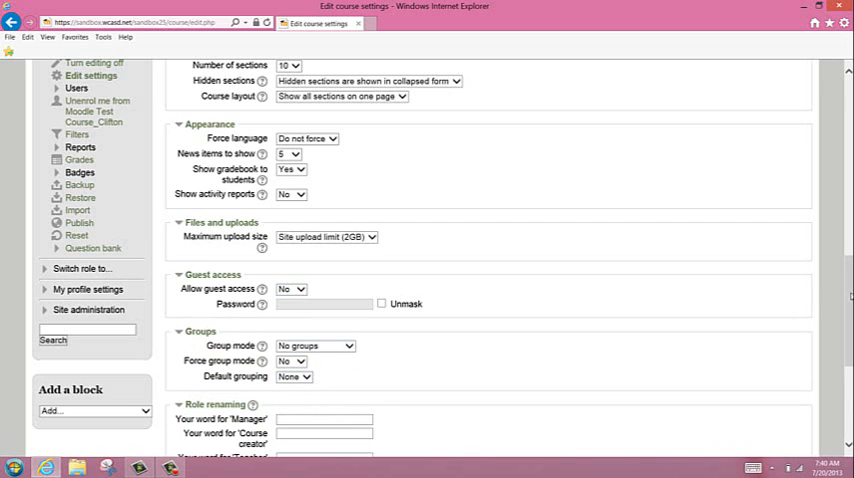
{"action": "scroll", "scroll_direction": "down", "scroll_amount": 3}
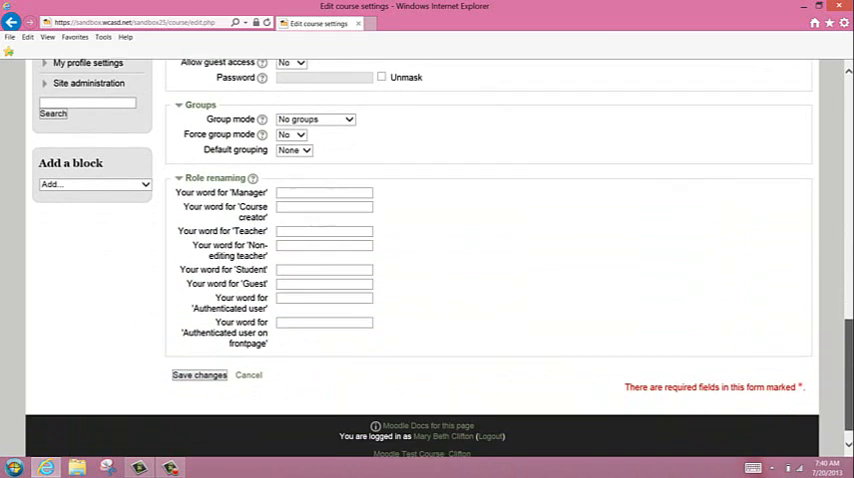
{"action": "scroll", "scroll_direction": "down", "scroll_amount": 3}
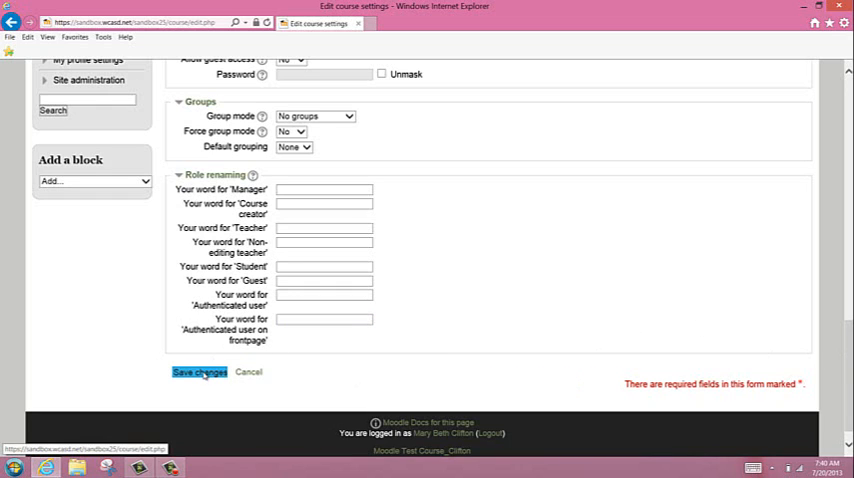
Save the course settings and scroll the course page to confirm Topics 1–10.
{"action": "left_click", "coordinate": [199, 371]}
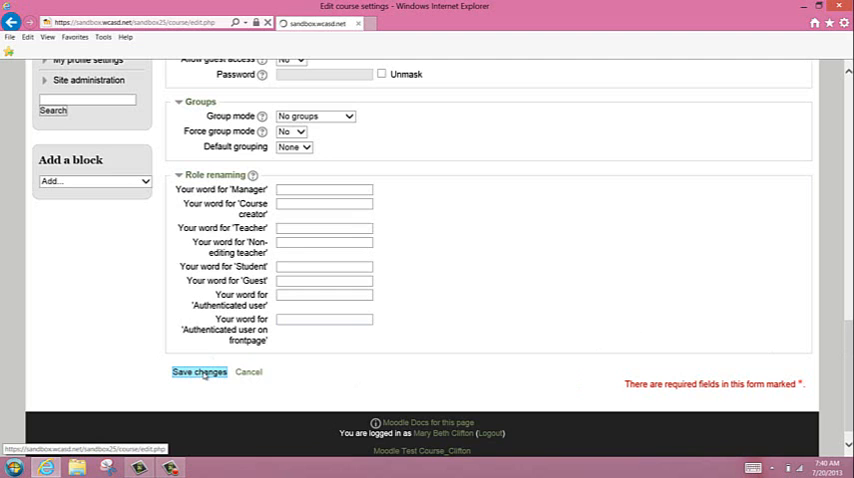
{"action": "left_click", "coordinate": [198, 372]}
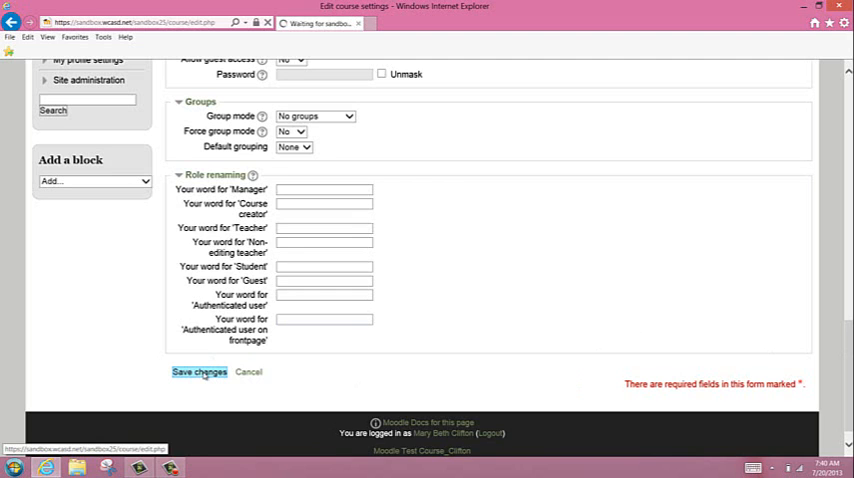
{"action": "left_click", "coordinate": [199, 372]}
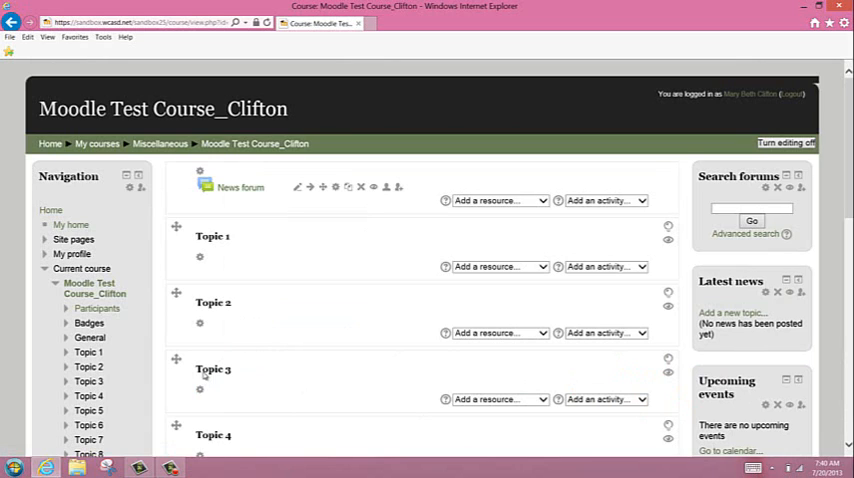
{"action": "mouse_move", "coordinate": [680, 301]}
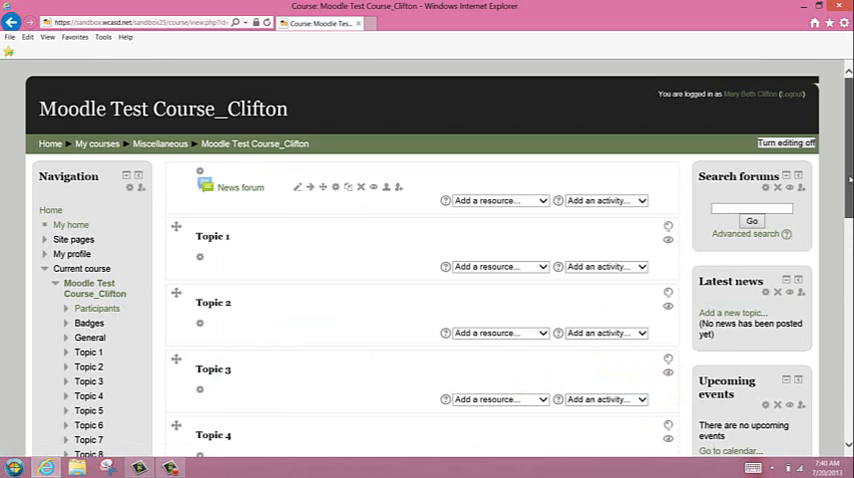
{"action": "scroll", "scroll_direction": "down", "scroll_amount": 3}
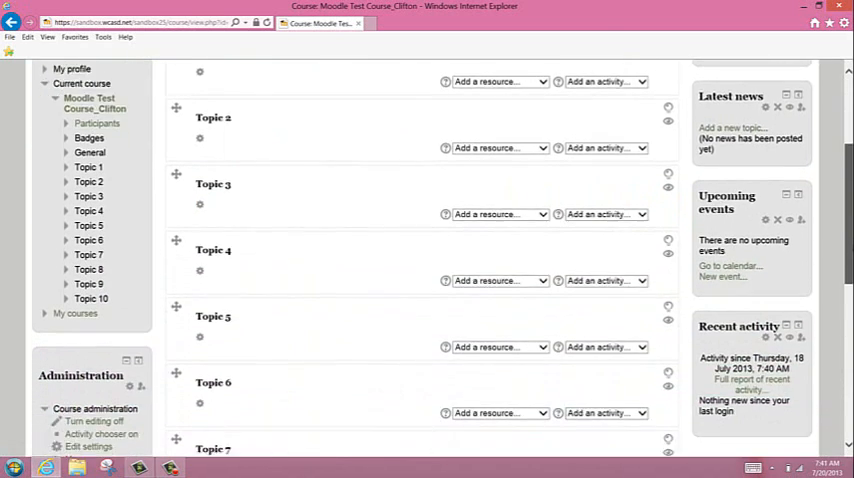
{"action": "scroll", "scroll_direction": "down", "scroll_amount": 3}
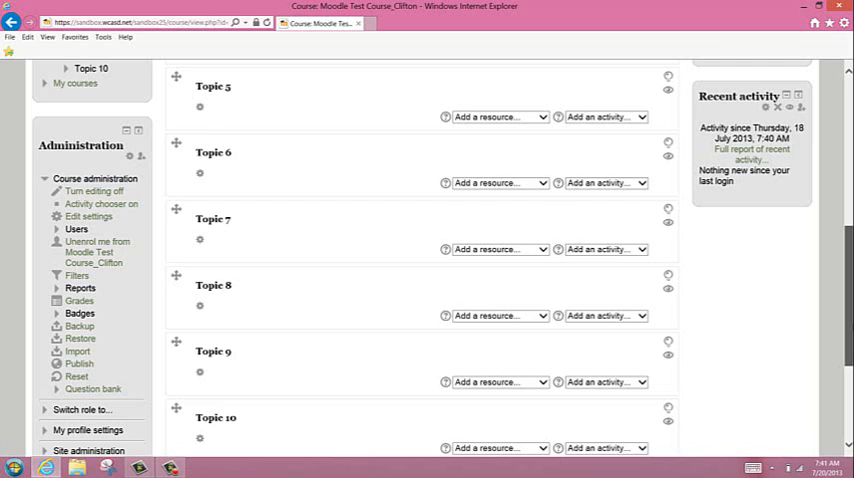
{"action": "scroll", "scroll_direction": "down", "scroll_amount": 3}
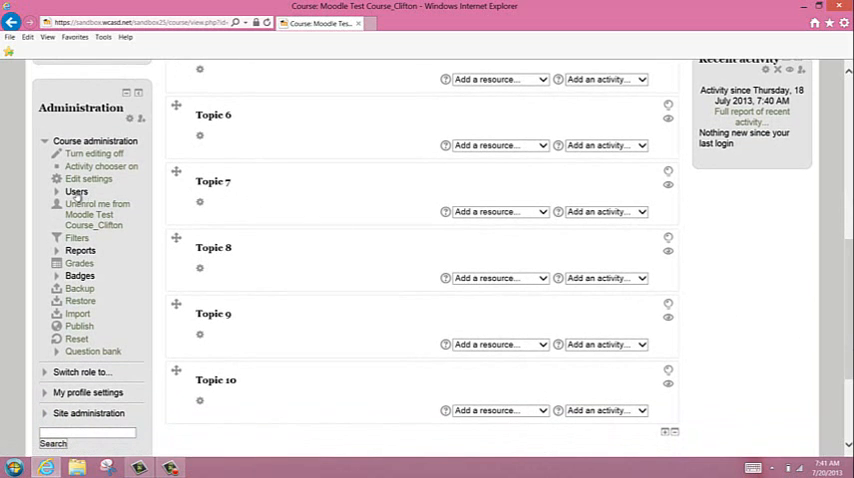
Open the course's Enrolment methods page listing Manual, Guest and Self enrolment (Student).
{"action": "left_click", "coordinate": [76, 191]}
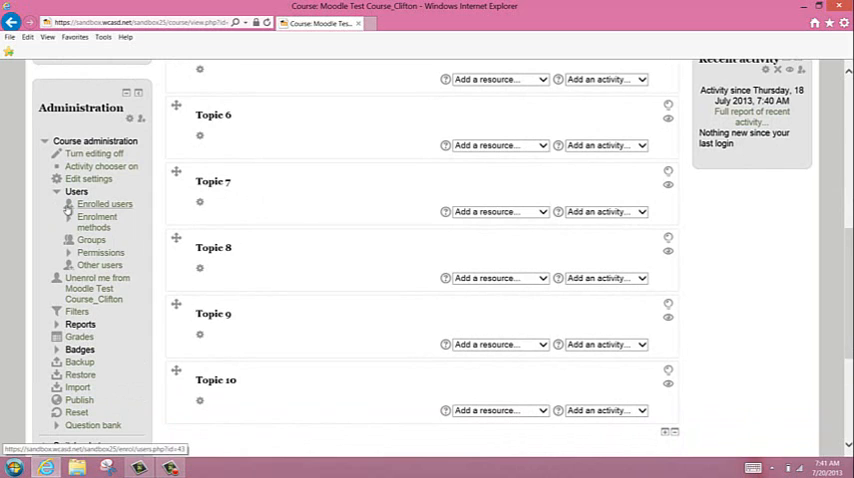
{"action": "left_click", "coordinate": [97, 221]}
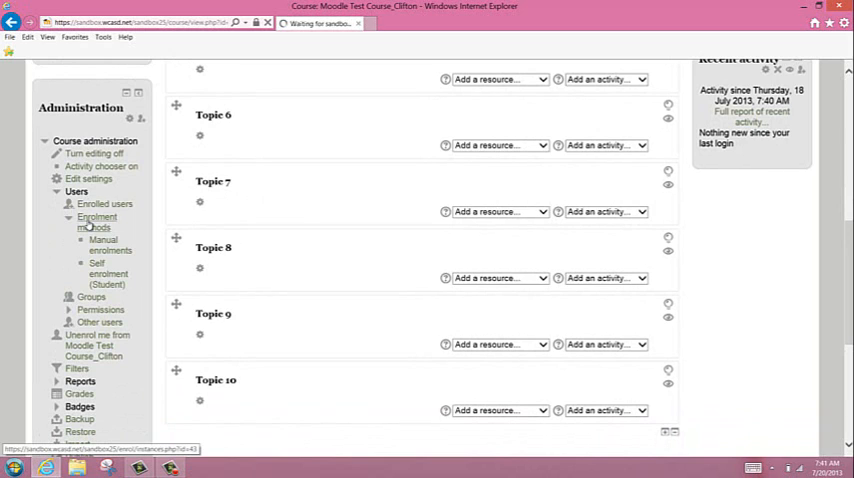
{"action": "left_click", "coordinate": [97, 221]}
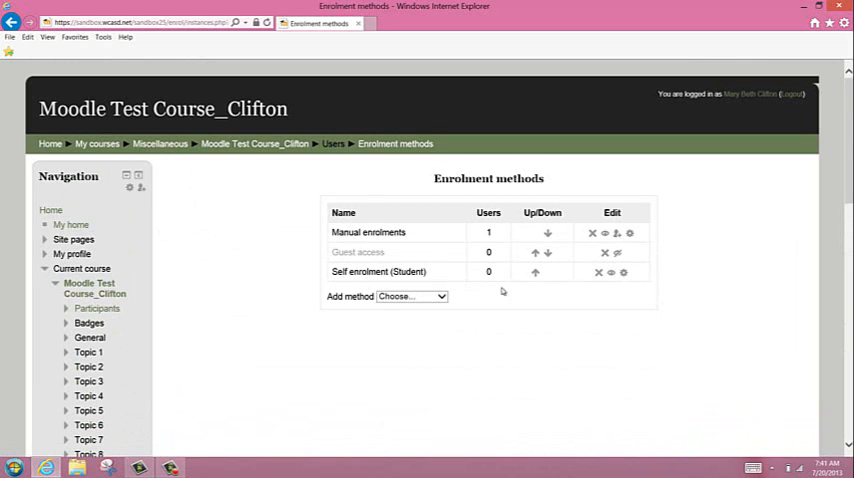
{"action": "mouse_move", "coordinate": [432, 250]}
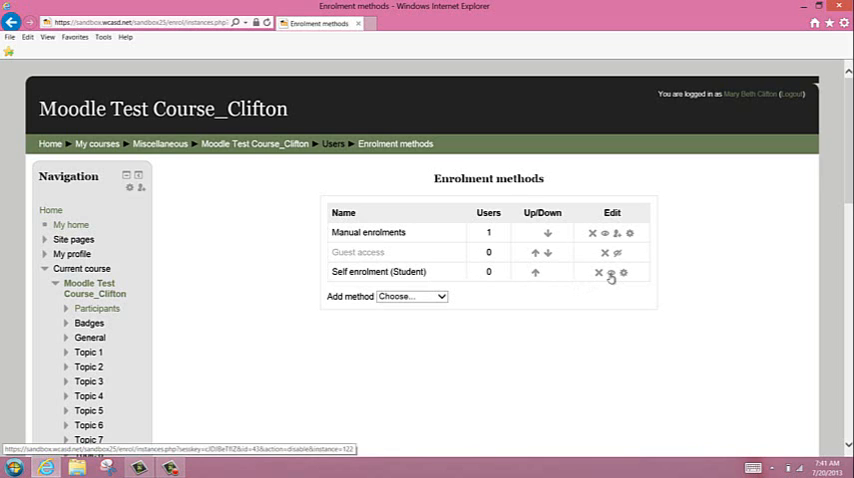
{"action": "left_click", "coordinate": [611, 272]}
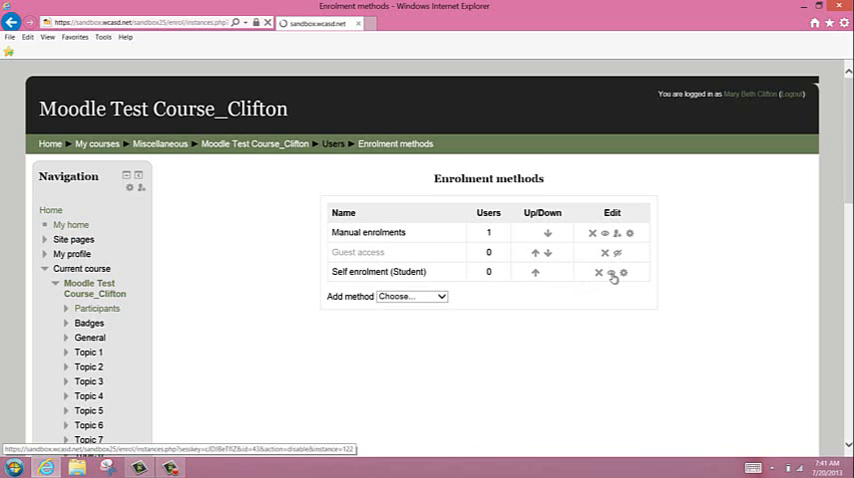
{"action": "left_click", "coordinate": [614, 272]}
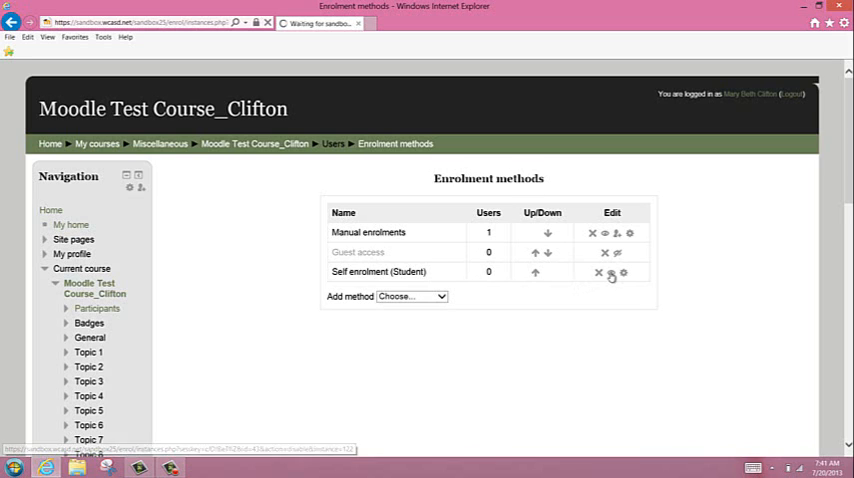
{"action": "left_click", "coordinate": [611, 273]}
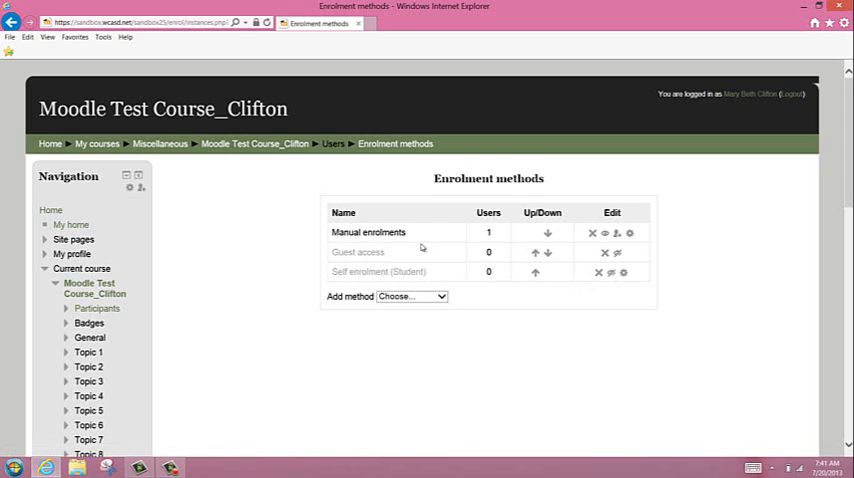
{"action": "mouse_move", "coordinate": [431, 235]}
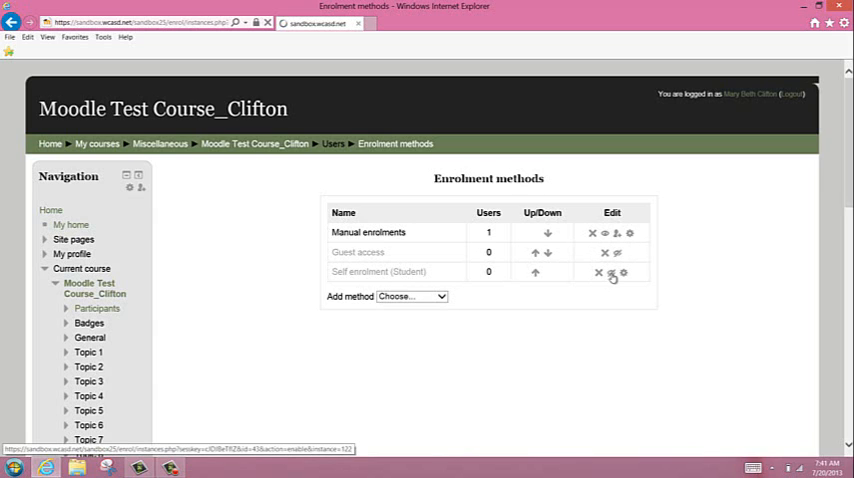
{"action": "left_click", "coordinate": [613, 273]}
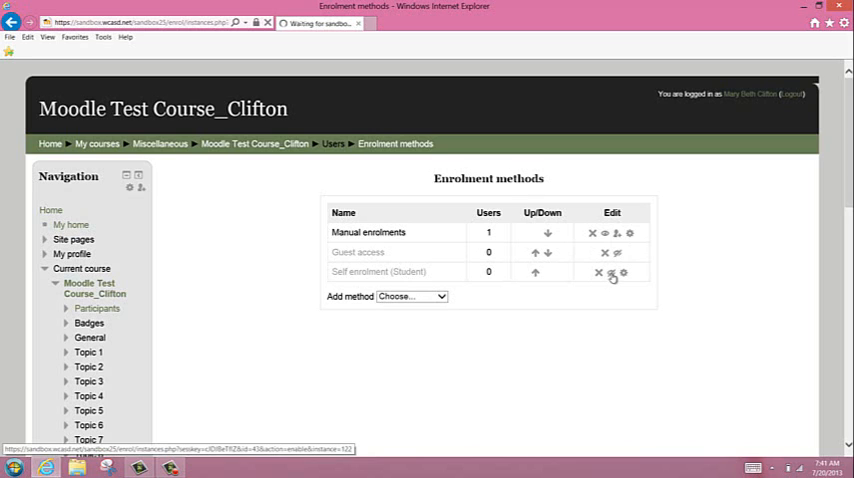
{"action": "left_click", "coordinate": [611, 273]}
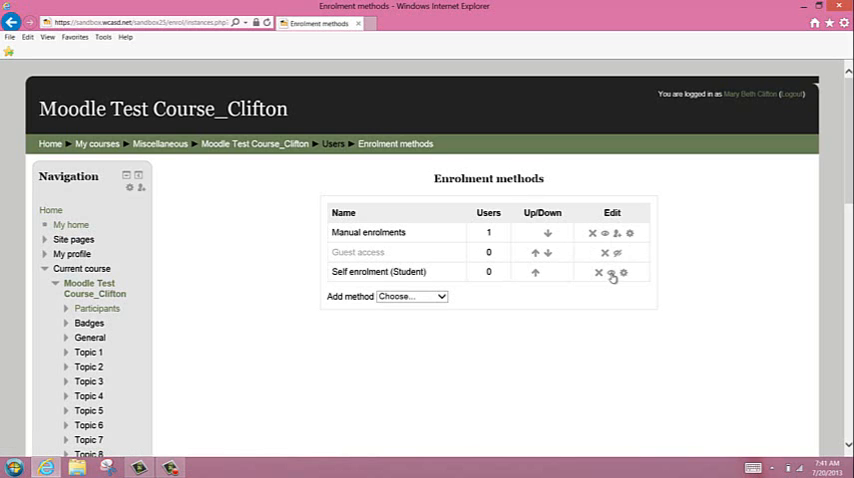